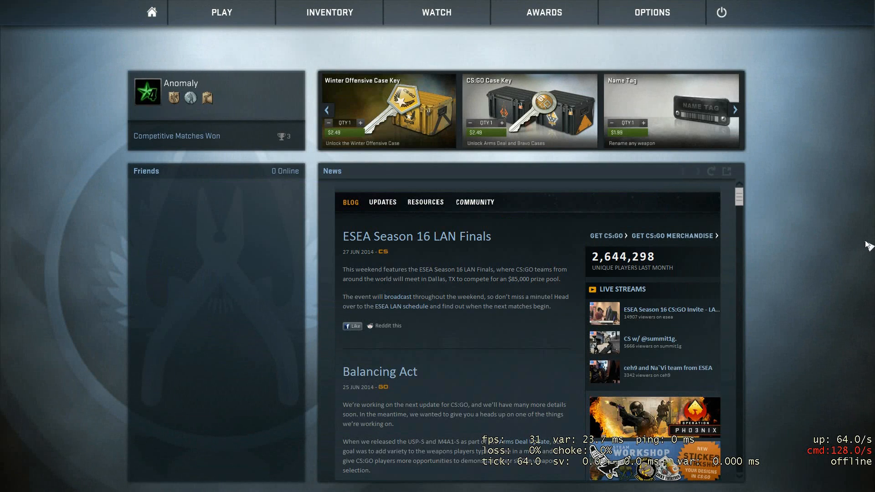
- Switch from the CS:GO menu to the Open Broadcaster Software window via the window switcher
key("alt+tab")
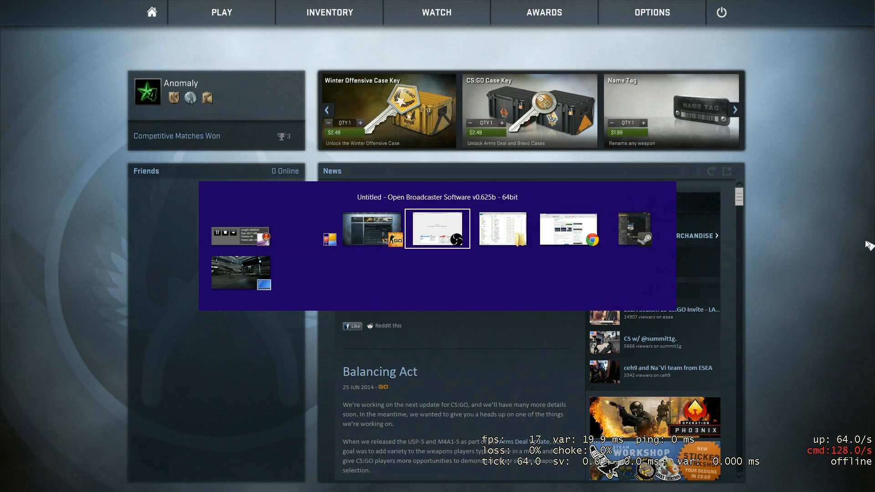
left_click(438, 229)
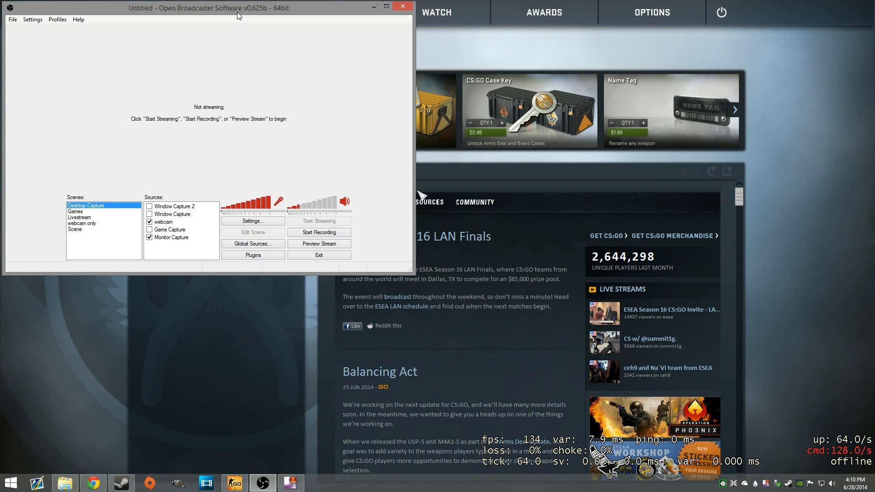
mouse_move(200, 15)
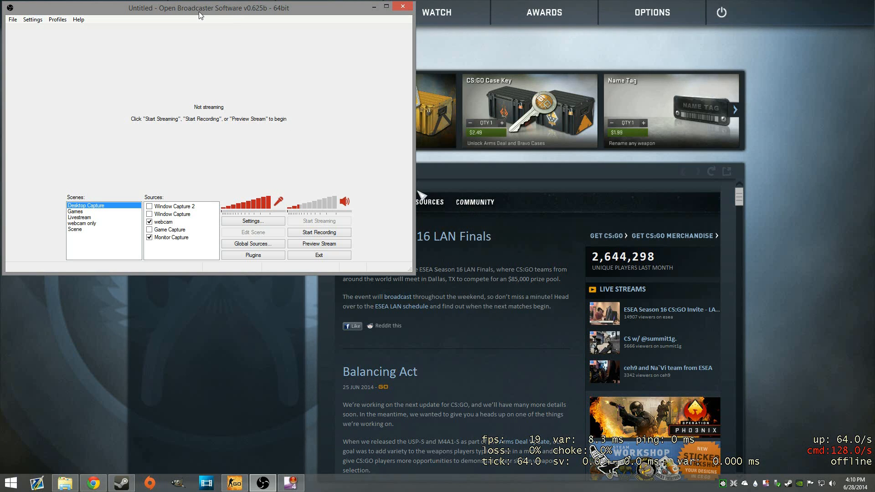
mouse_move(83, 238)
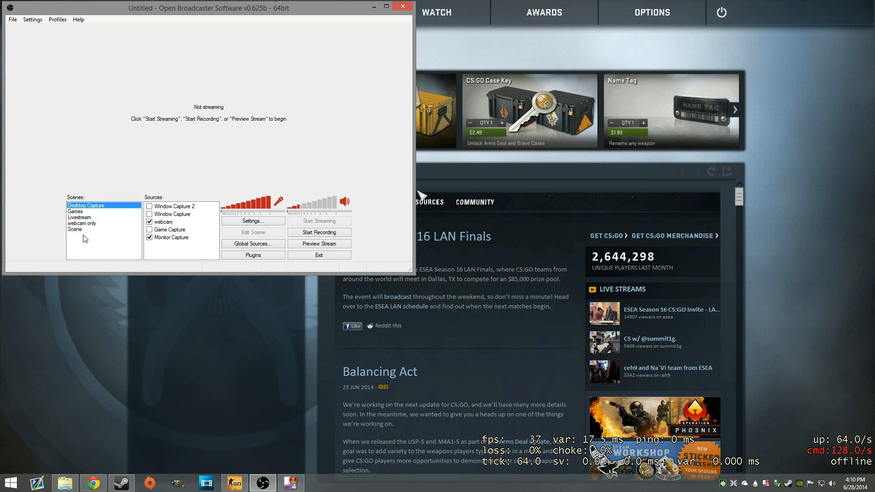
- Select the scene named Scene and inspect its Game Capture source
left_click(75, 230)
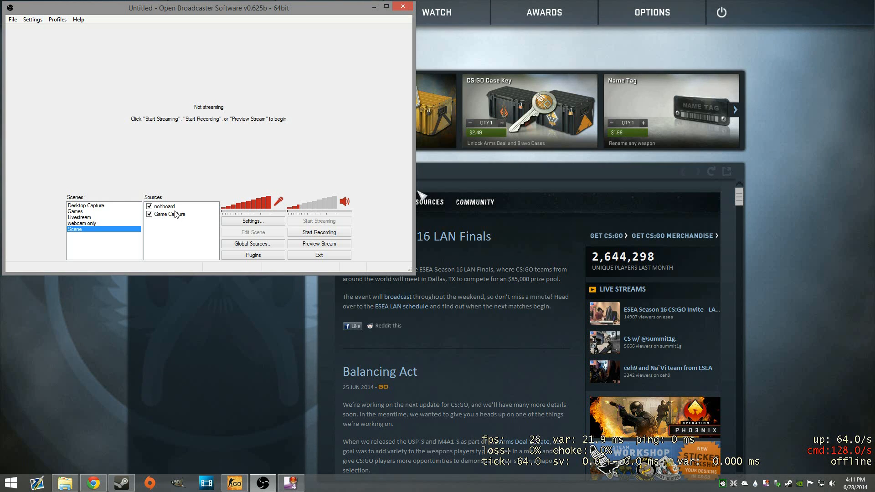
double_click(169, 215)
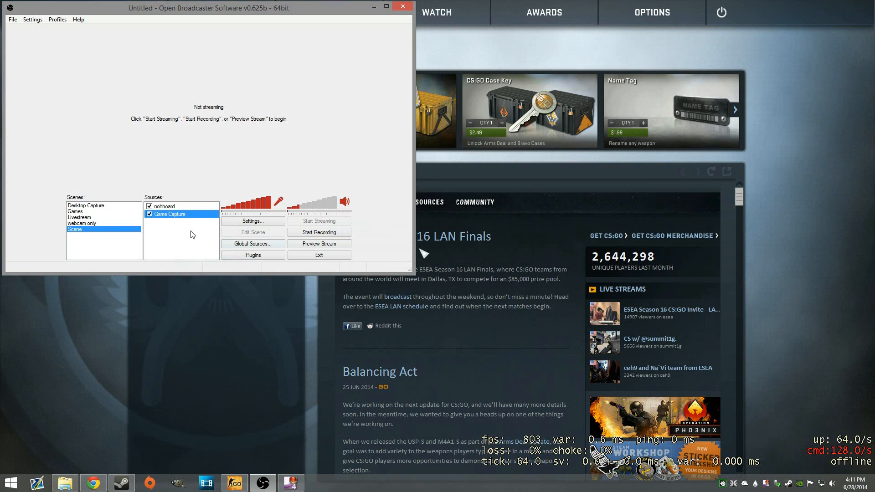
- Create a new scene named Tutorial
right_click(104, 229)
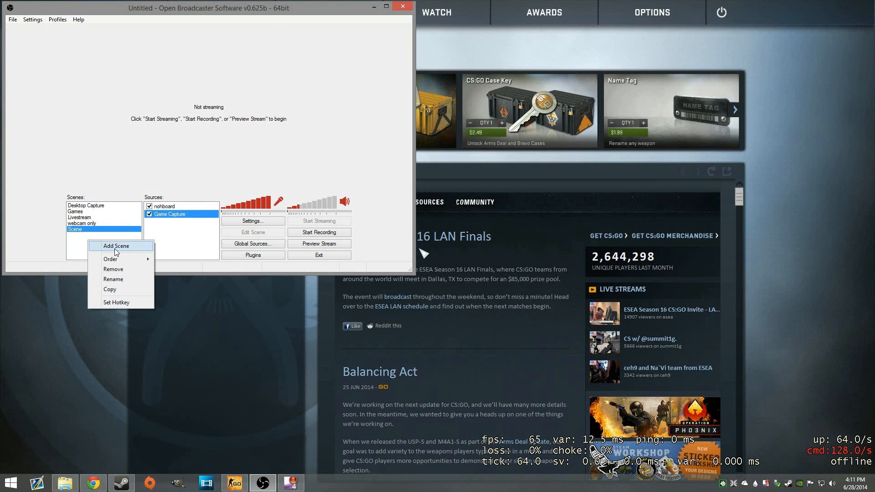
left_click(115, 245)
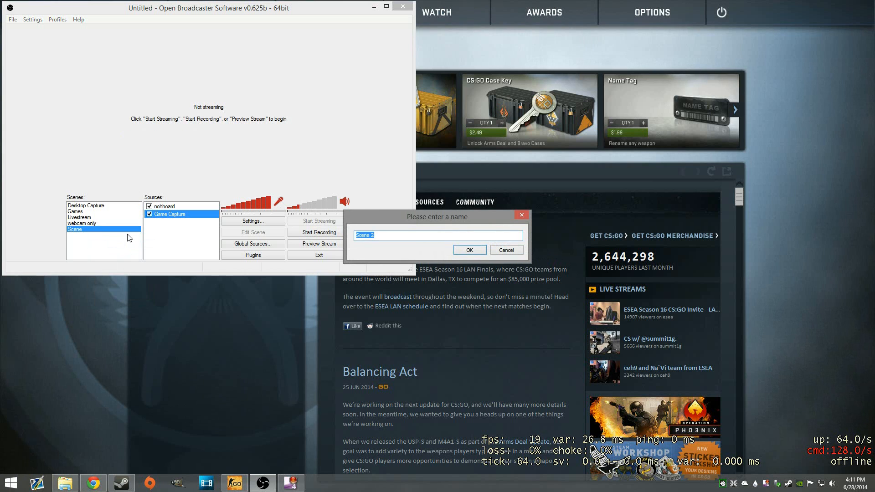
type("Tutorial")
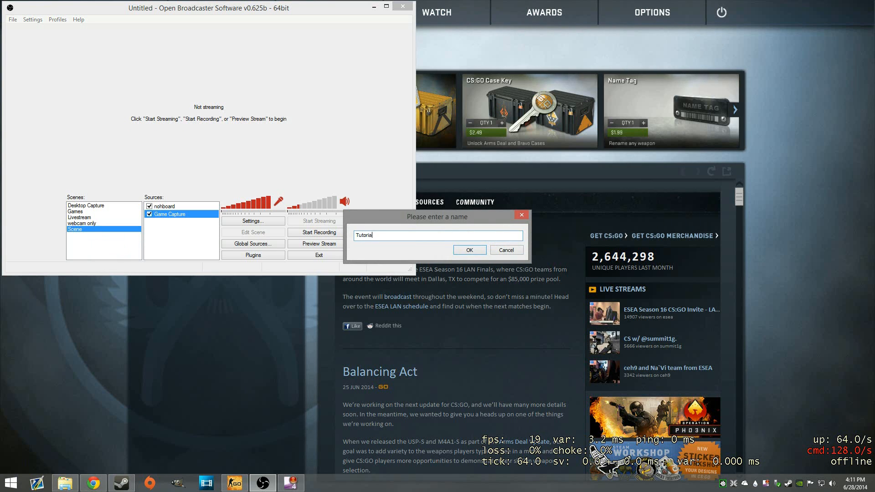
left_click(469, 250)
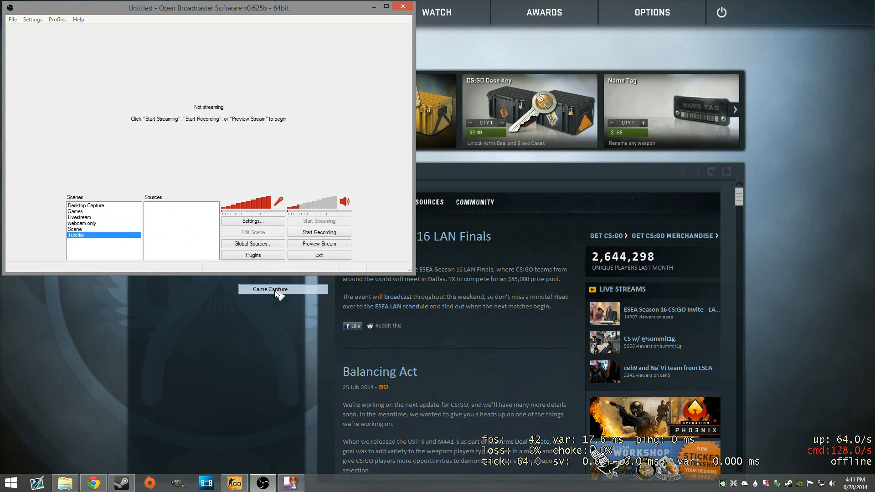
- Add a game capture source named csgo capturing Counter-Strike: Global Offensive
left_click(270, 289)
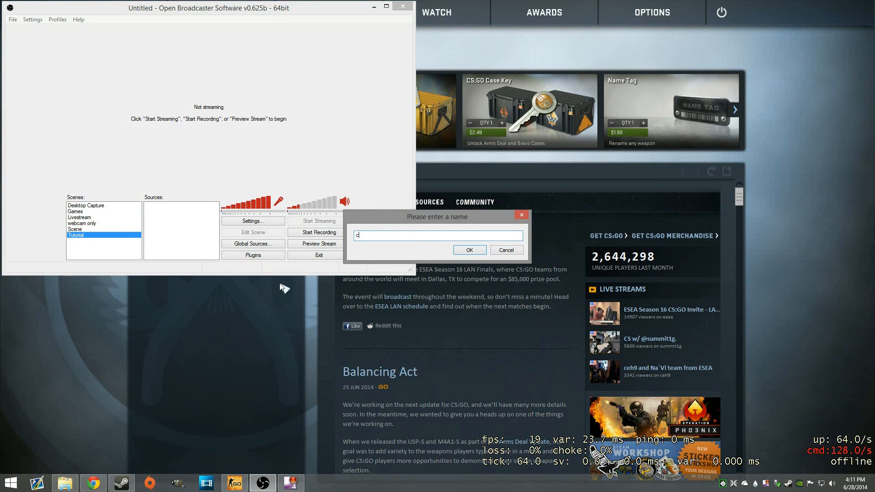
left_click(468, 250)
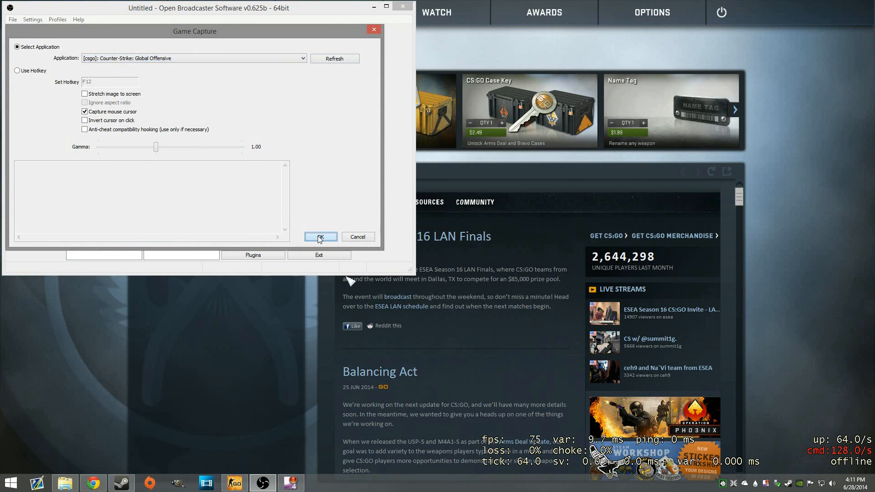
left_click(320, 237)
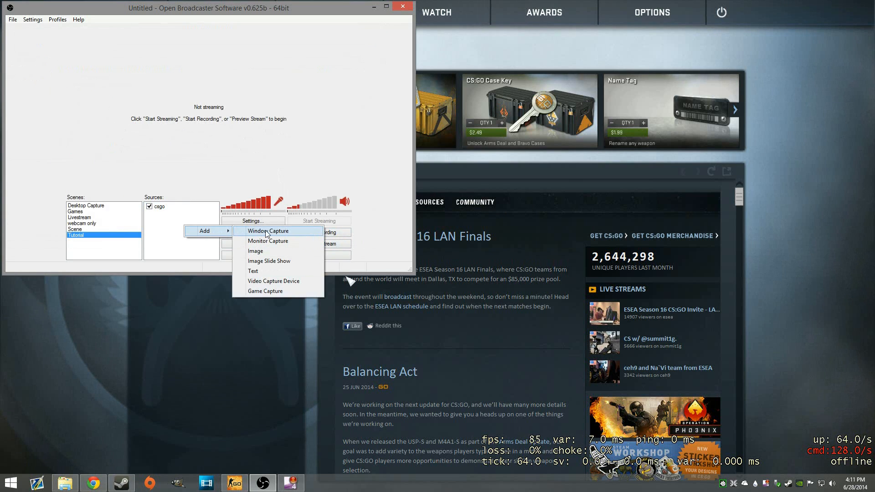
- Add a window capture source named nohbao for the keyboard overlay and reach its capture settings
left_click(267, 231)
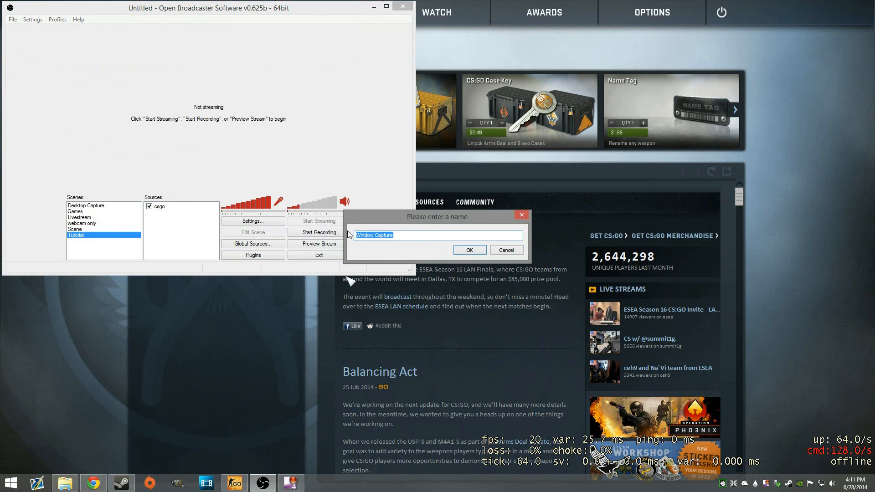
type("nohbao")
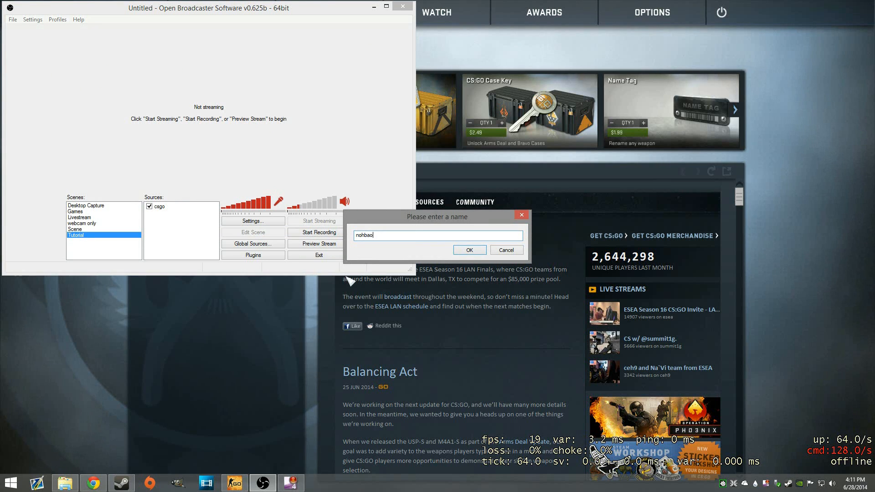
left_click(468, 249)
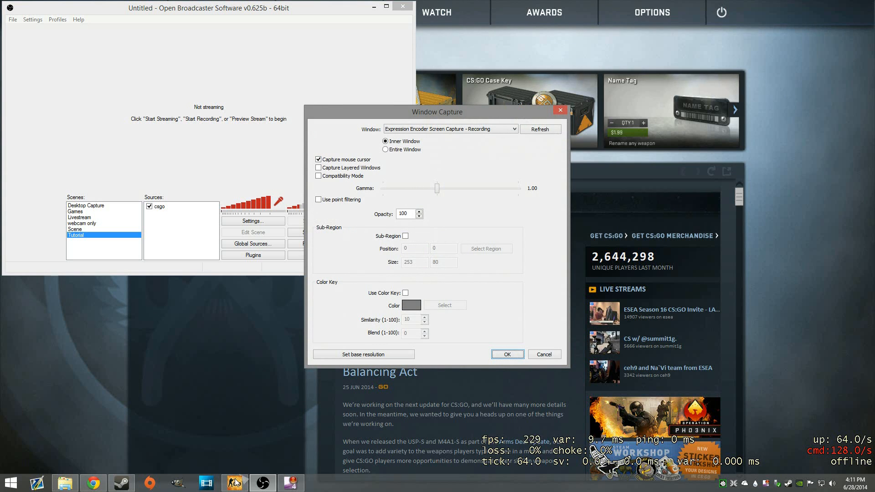
left_click(93, 483)
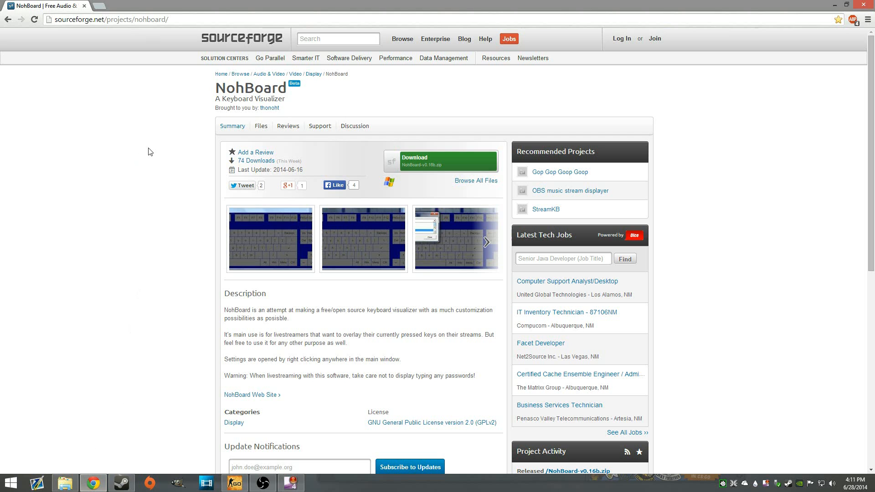
mouse_move(143, 149)
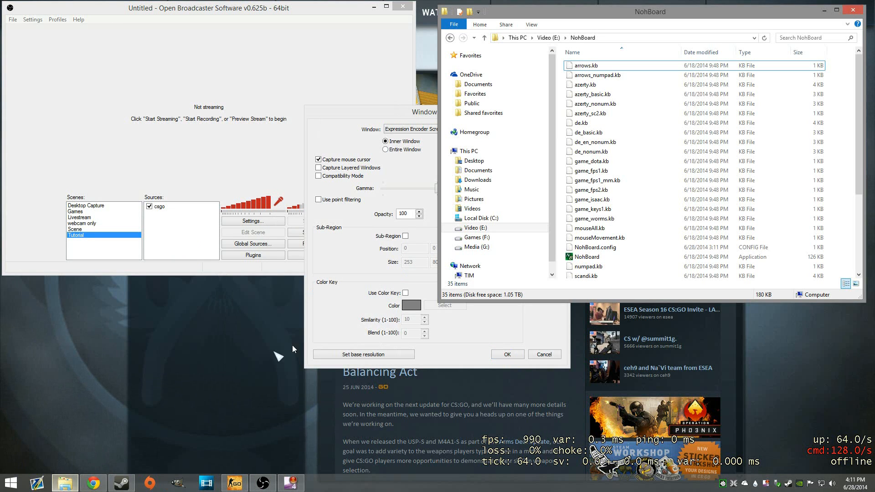
- Launch NohBoard.exe and close the File Explorer window
double_click(586, 257)
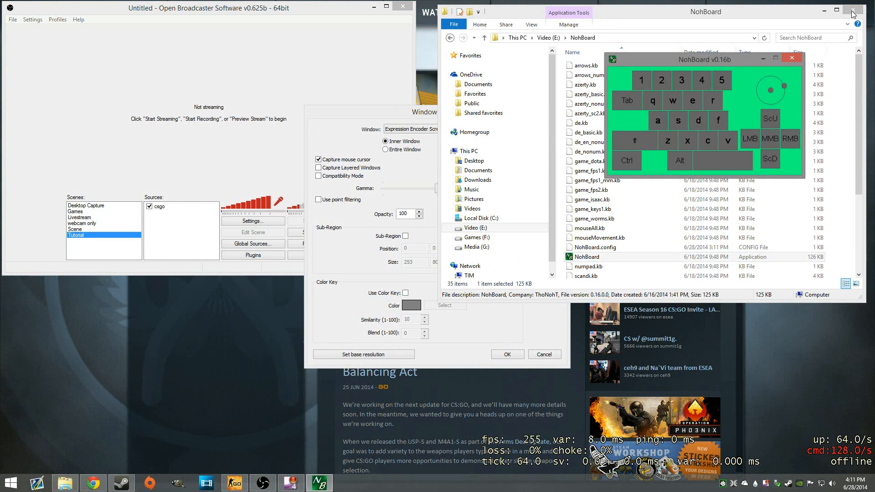
left_click(862, 12)
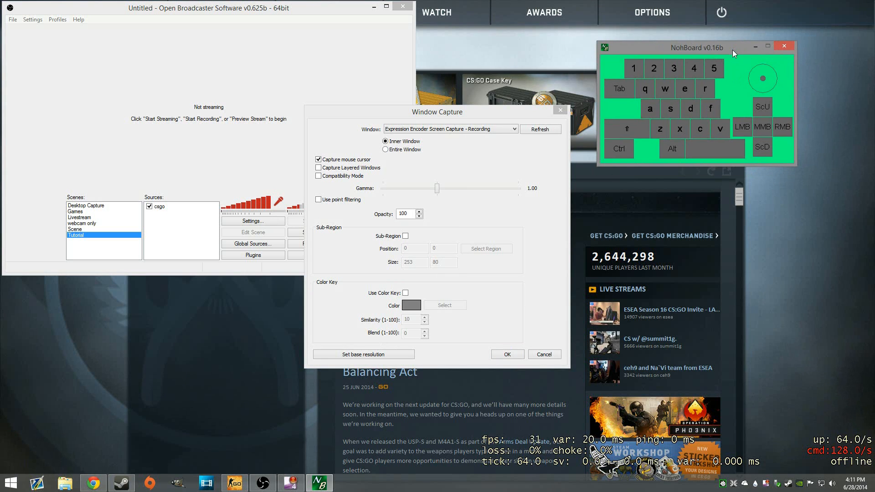
mouse_move(730, 48)
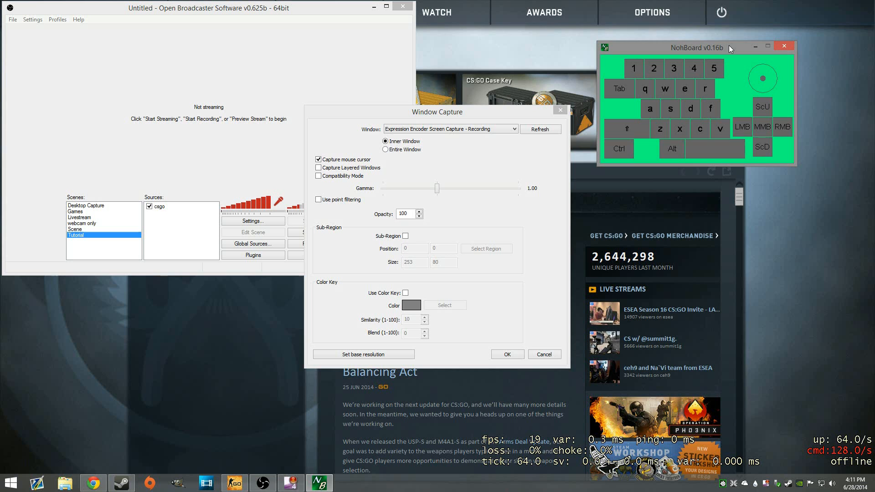
mouse_move(513, 30)
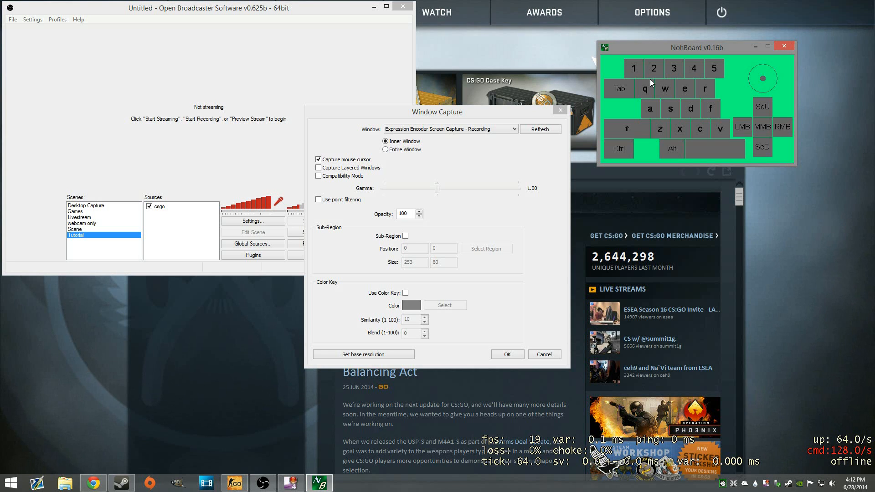
mouse_move(736, 78)
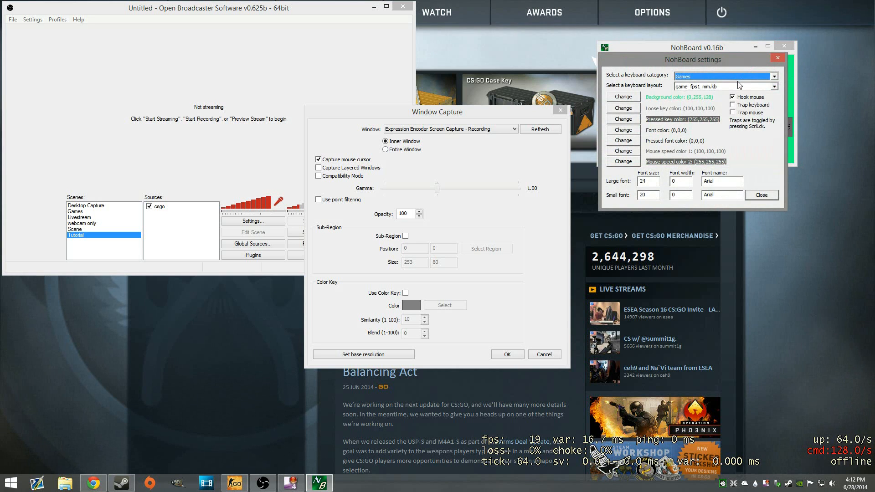
- Set NohBoard to the compact game_fps1_mm.kb layout and close its settings
left_click(774, 76)
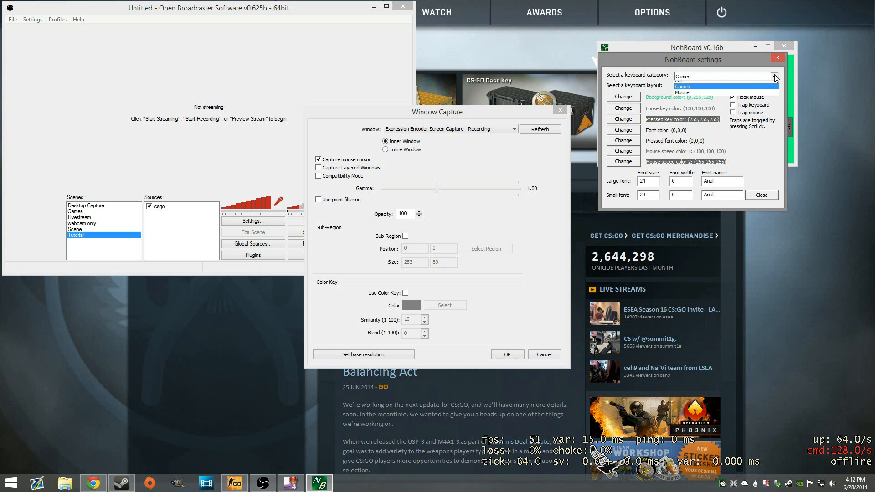
left_click(682, 86)
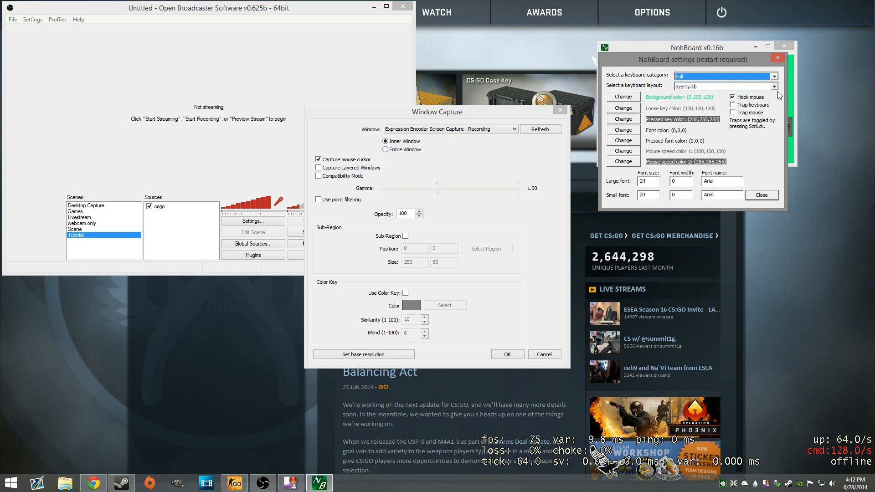
left_click(774, 86)
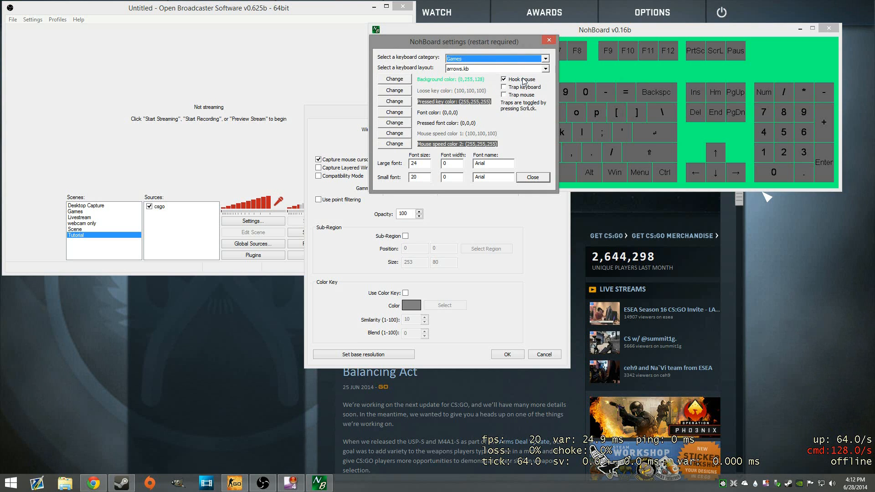
left_click(543, 69)
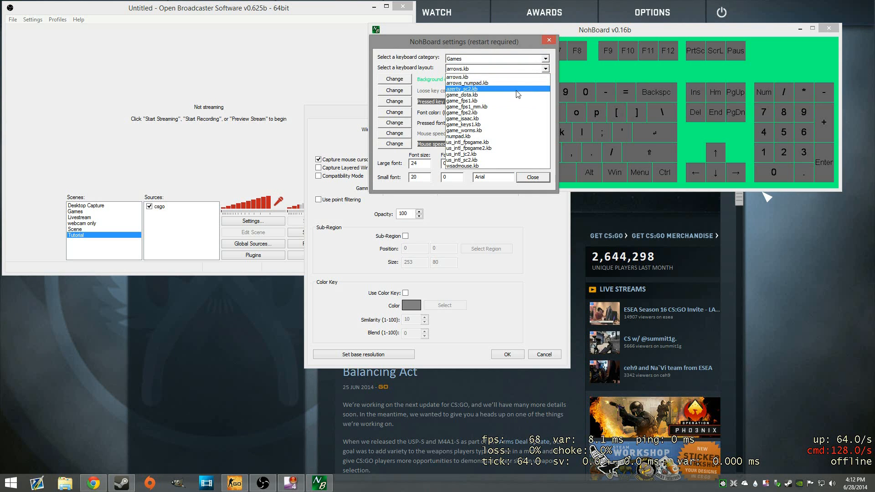
left_click(467, 106)
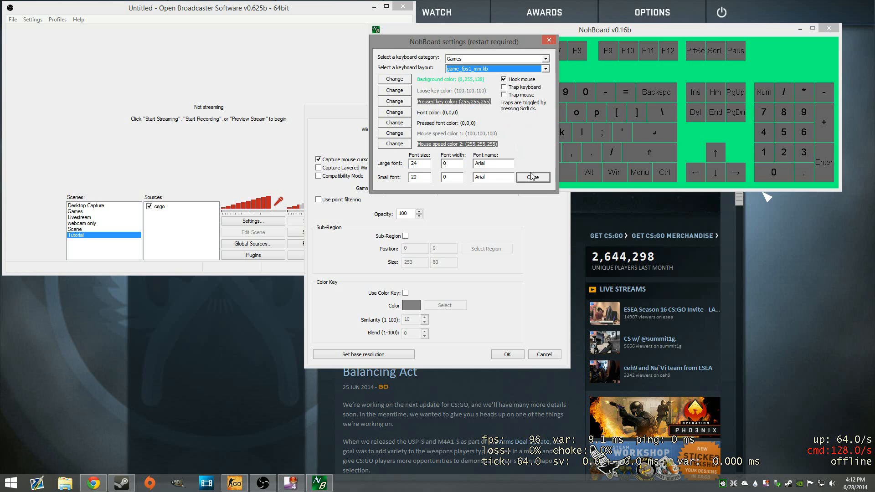
left_click(531, 177)
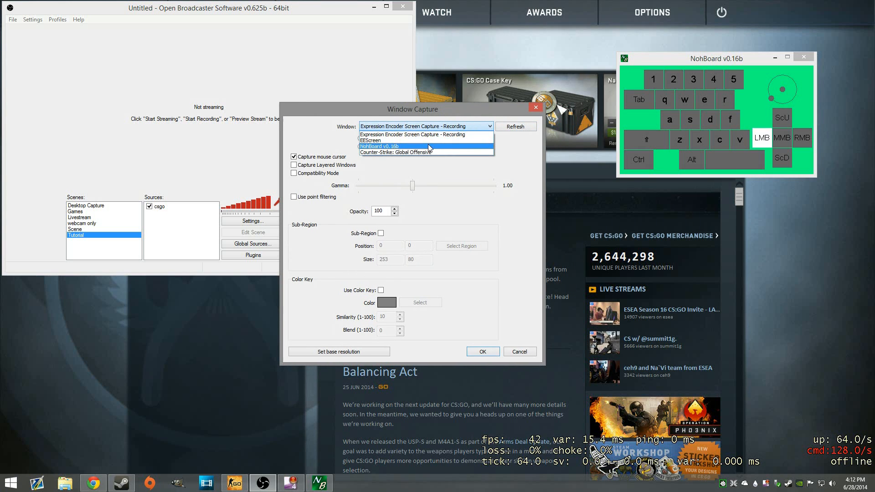
- Point the OBS window capture at the NohBoard v0.16b window and confirm
left_click(379, 146)
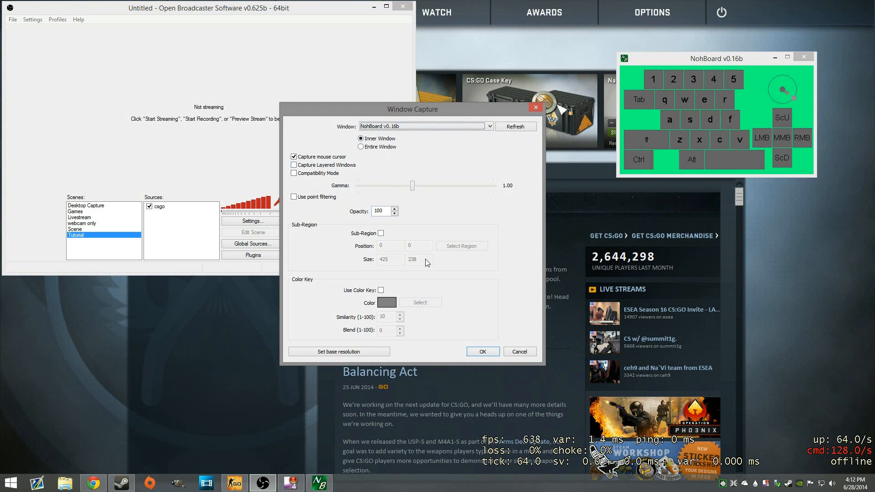
left_click(482, 351)
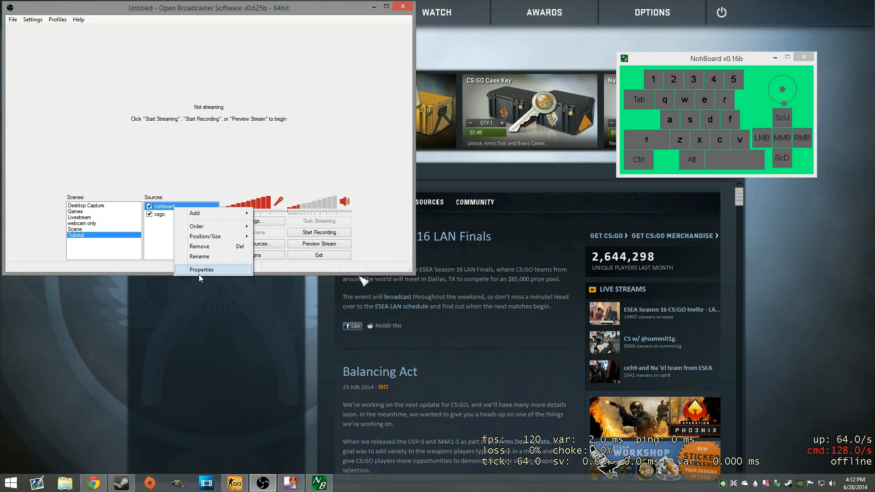
left_click(200, 270)
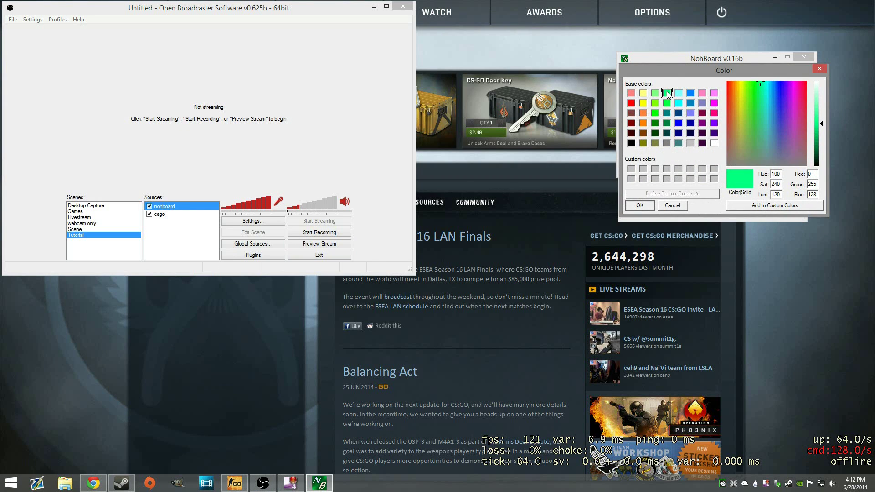
left_click(639, 205)
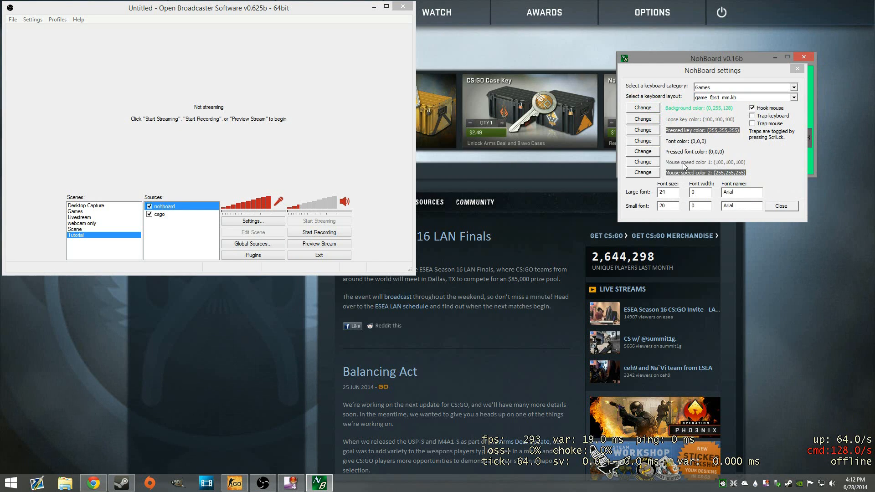
left_click(781, 206)
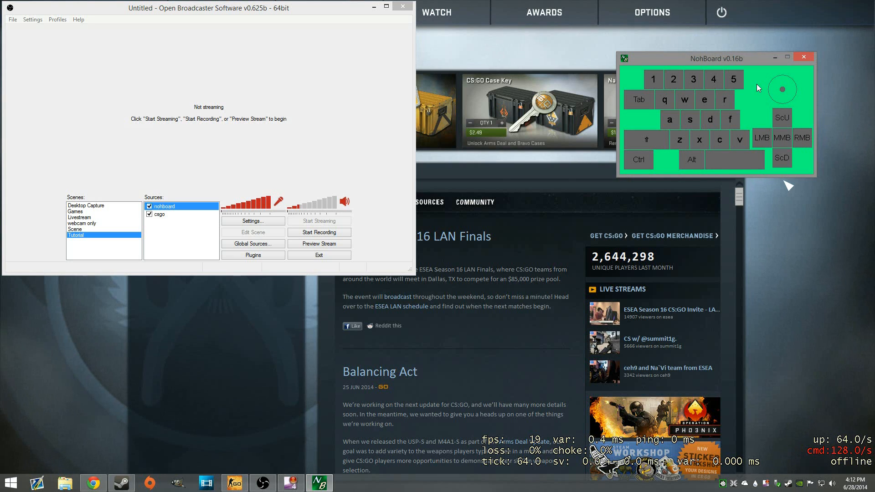
right_click(754, 89)
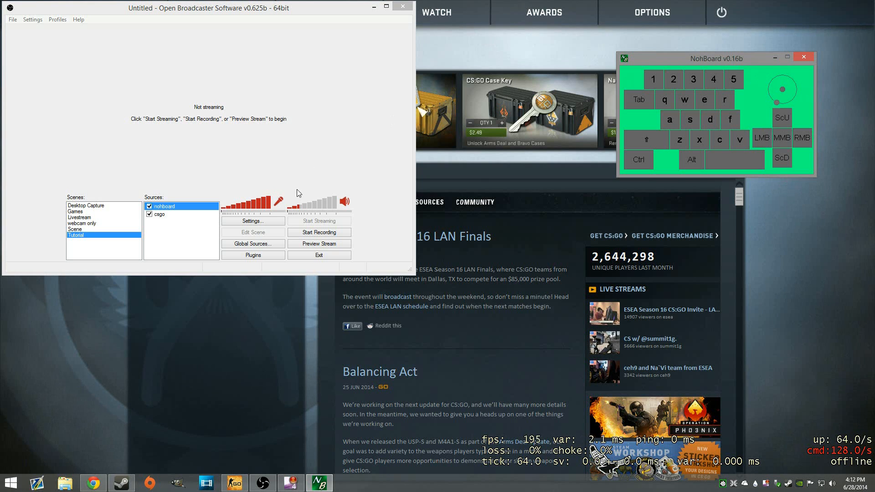
- Enable layered-window capture, compatibility mode and a green colour key on the nohboard source
right_click(164, 207)
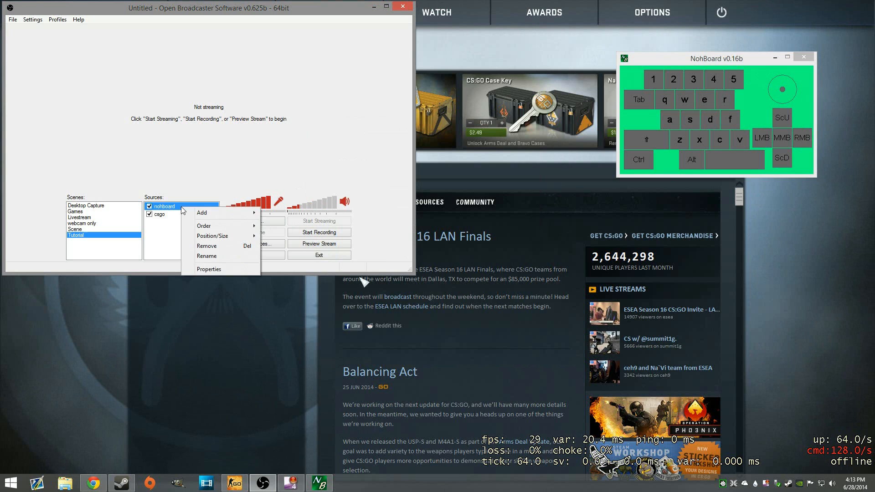
left_click(208, 269)
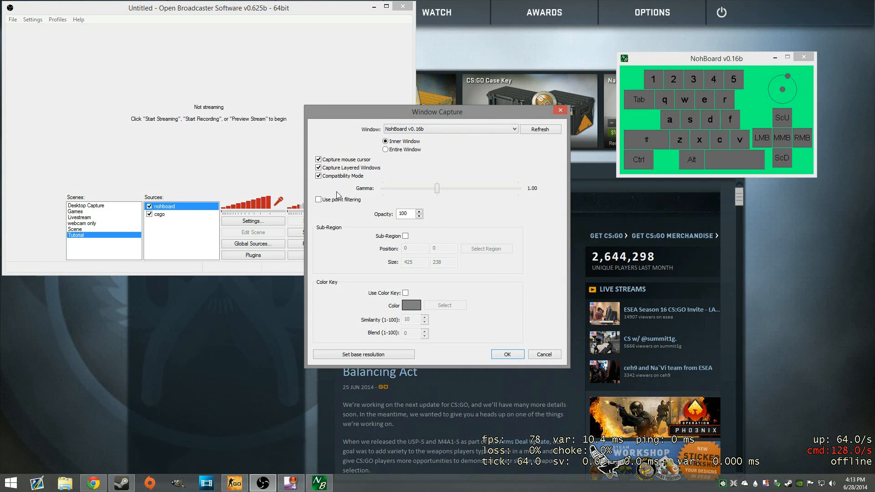
left_click(406, 293)
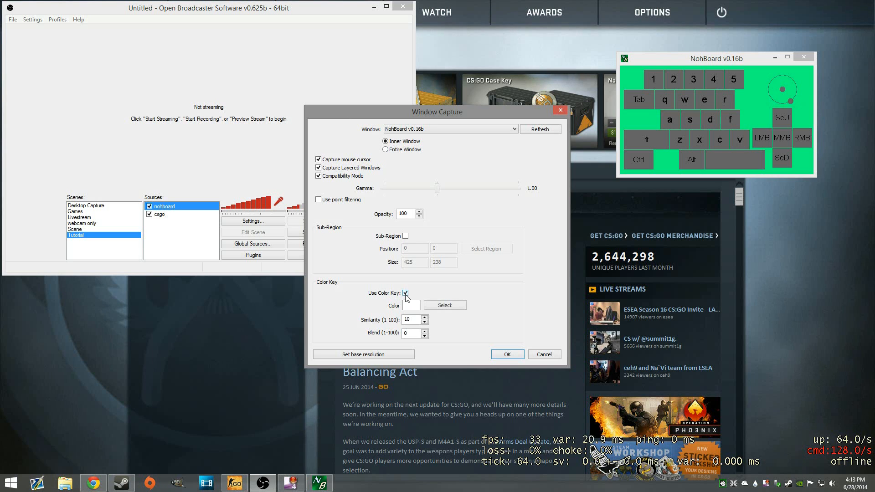
left_click(406, 293)
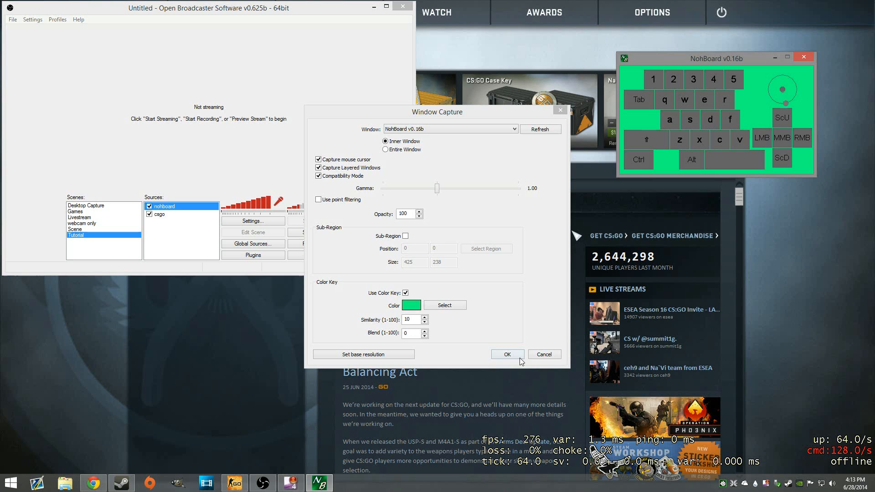
left_click(506, 355)
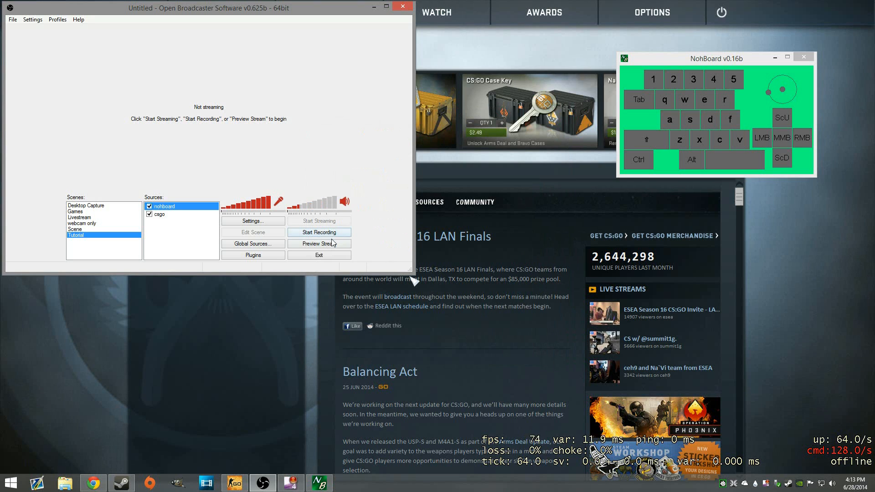
left_click(319, 243)
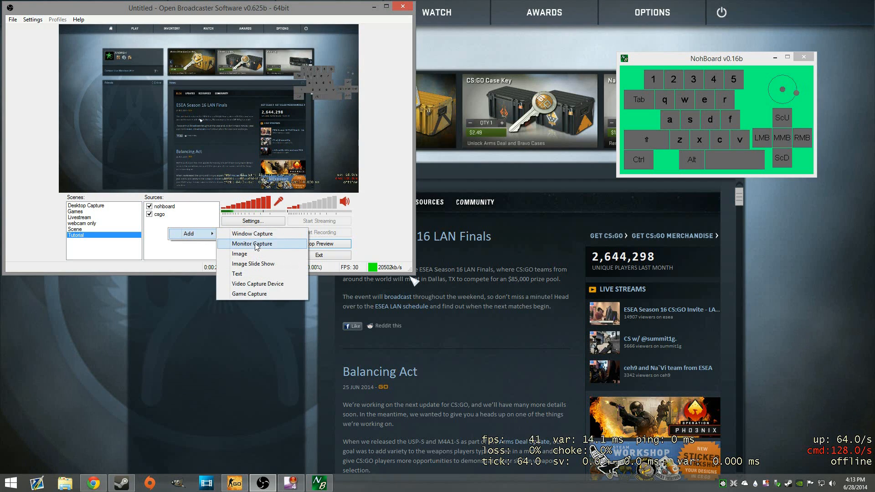
left_click(252, 244)
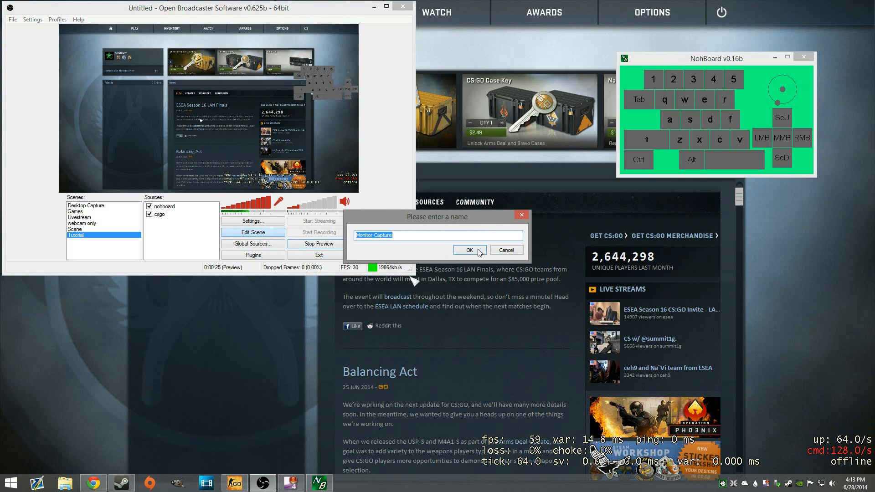
left_click(468, 249)
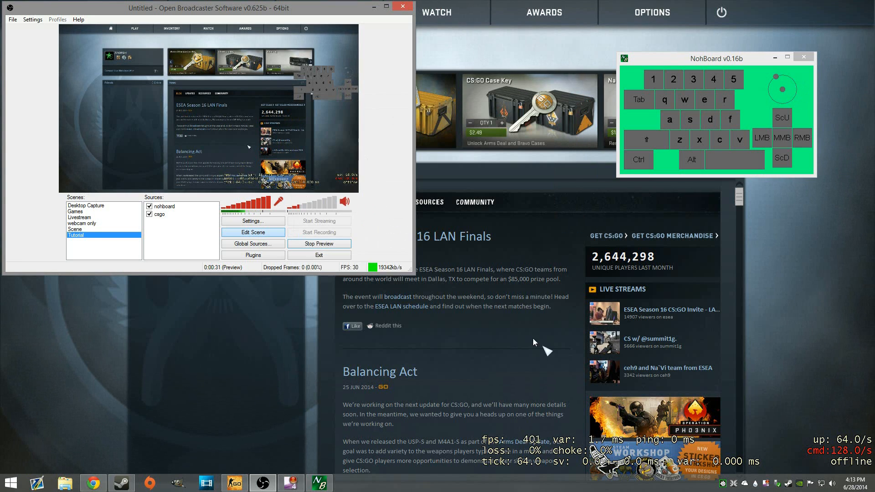
mouse_move(387, 253)
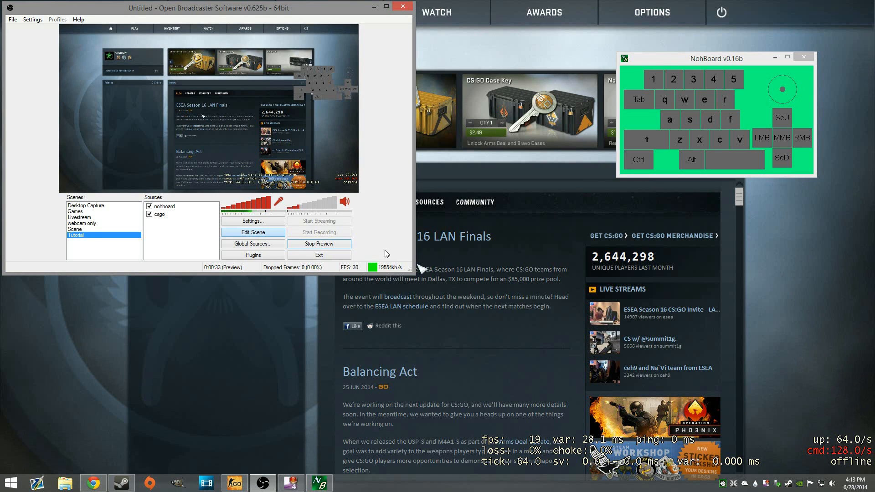